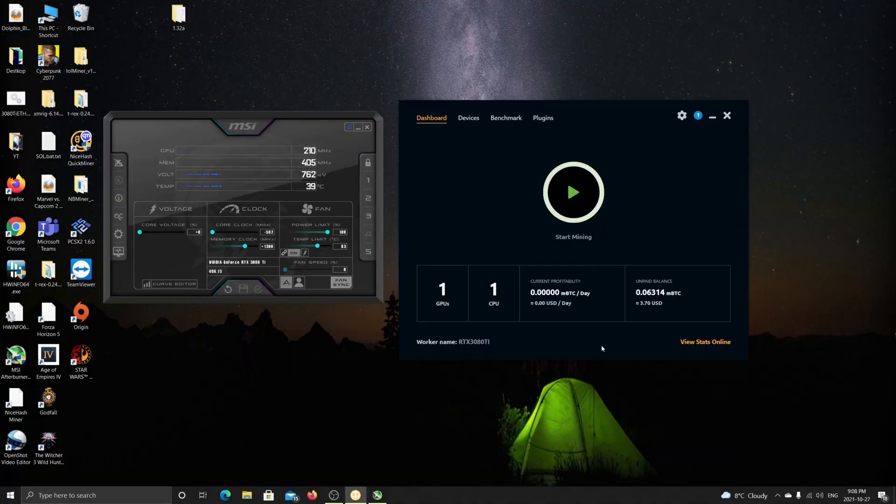
pyautogui.moveTo(532, 113)
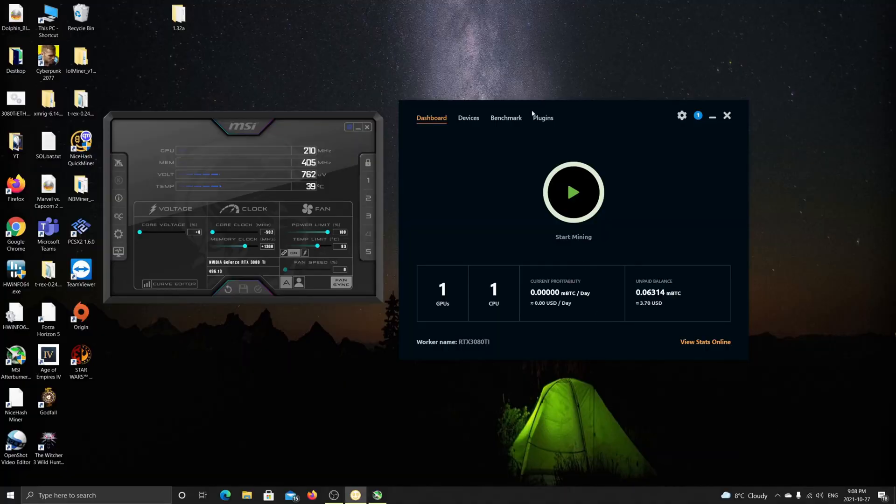
pyautogui.moveTo(512, 149)
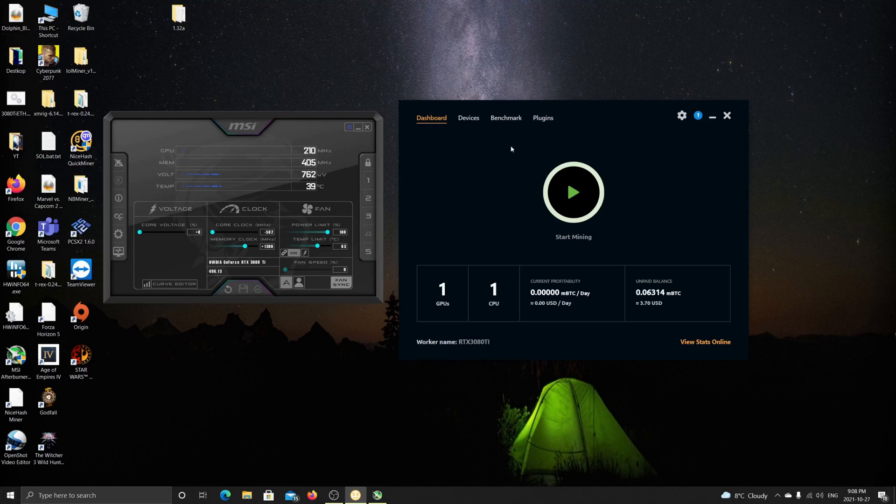
# Open the Benchmark tab to review the NBMiner DaggerHashimoto result of 73.808 MH/s.
pyautogui.click(505, 118)
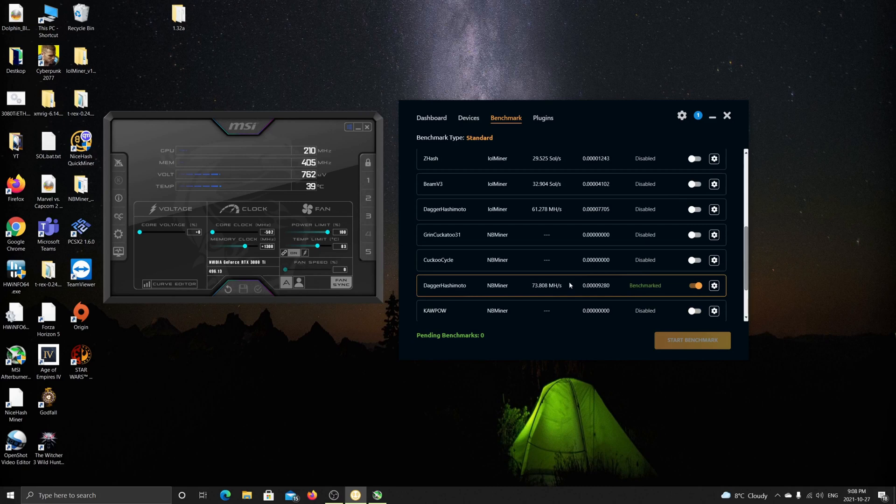
pyautogui.moveTo(574, 260)
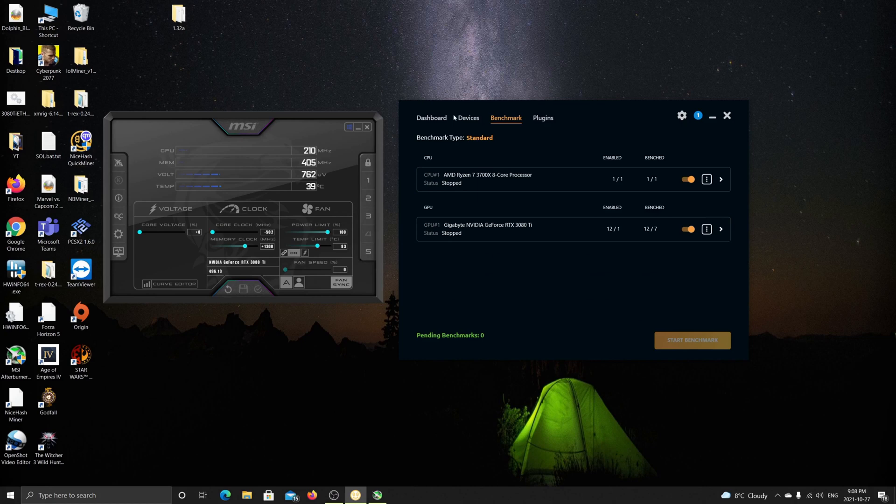
# Check the RTX 3080 Ti on the Devices tab, then start mining from the Dashboard.
pyautogui.click(431, 118)
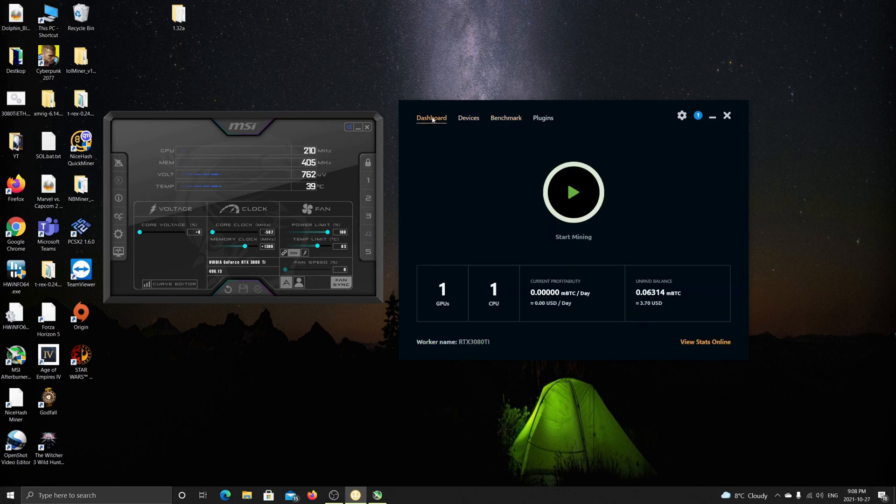
pyautogui.click(468, 118)
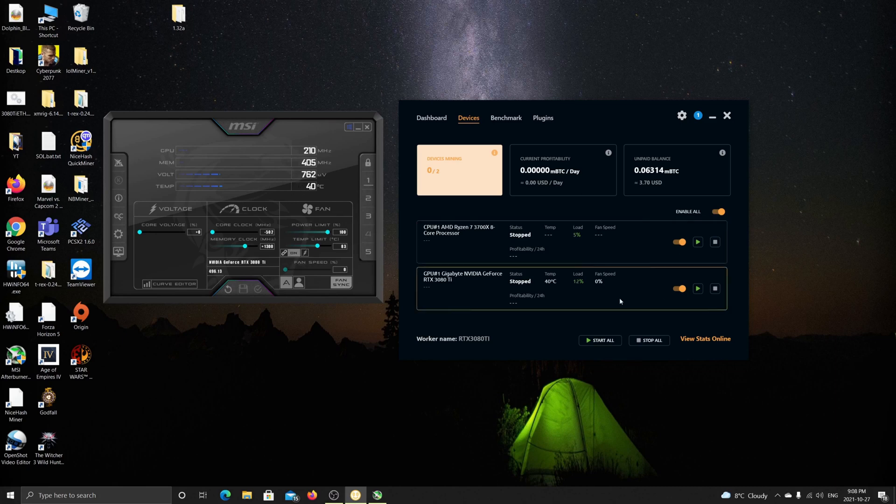
pyautogui.click(431, 118)
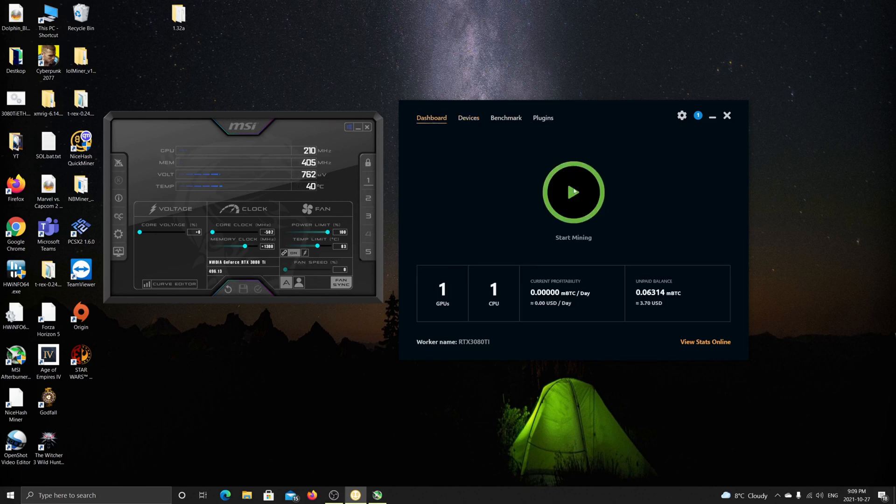
pyautogui.click(572, 191)
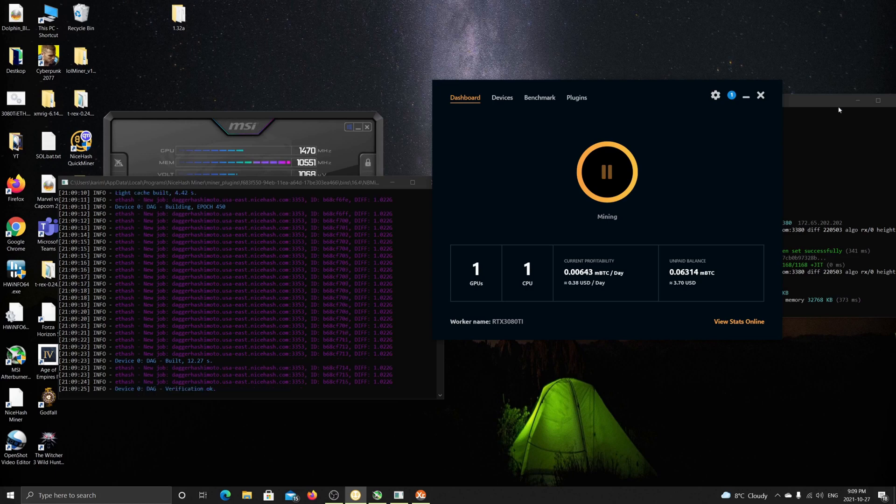
# Bring the NBMiner console forward to watch the DAG build and first accepted share.
pyautogui.click(421, 495)
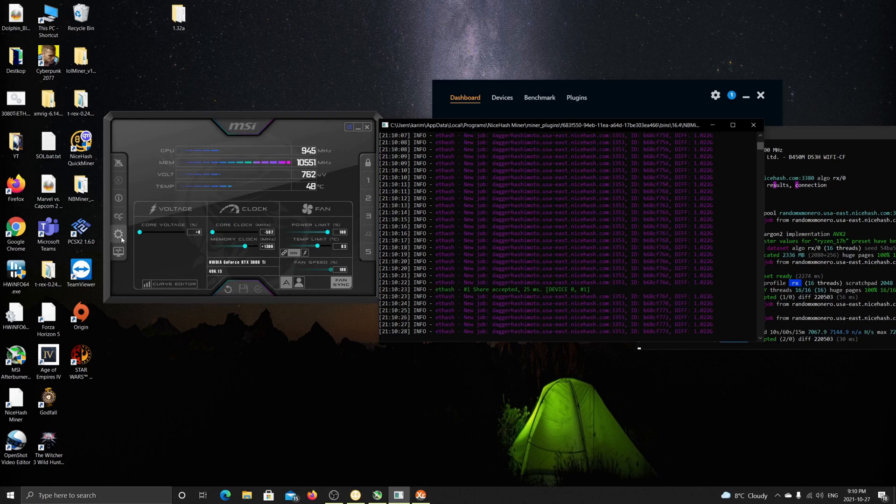
pyautogui.click(119, 234)
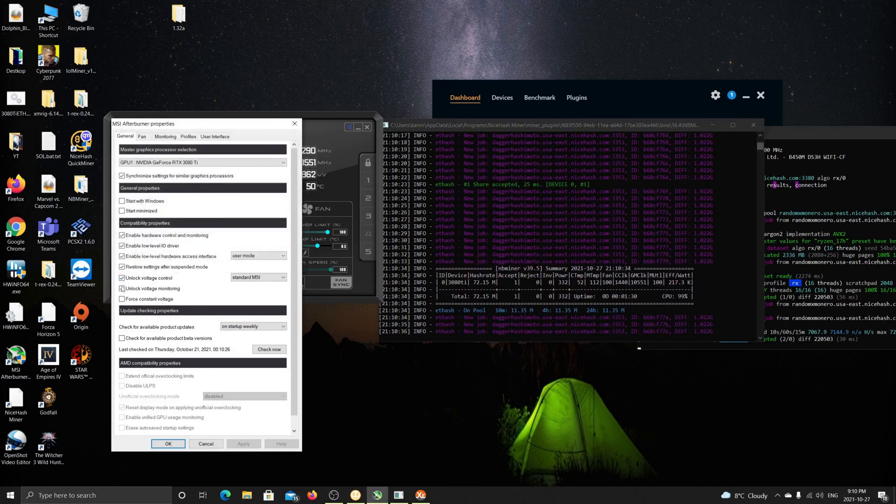
pyautogui.moveTo(295, 124)
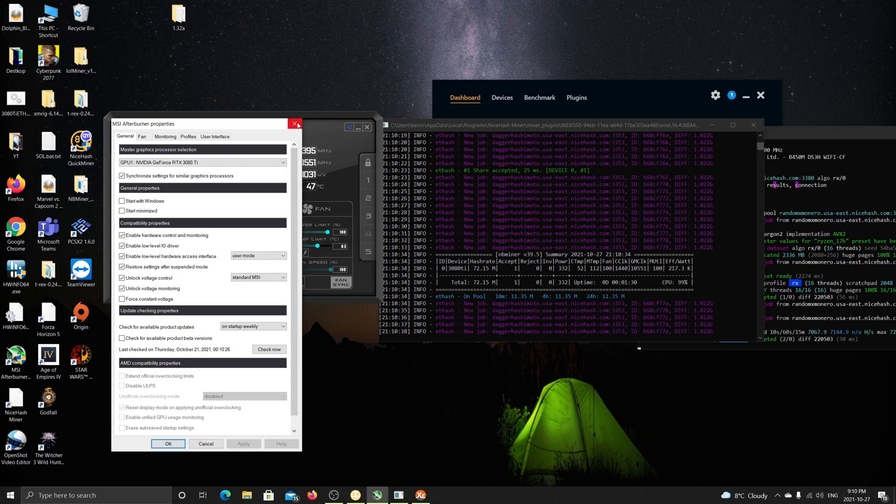
pyautogui.click(295, 124)
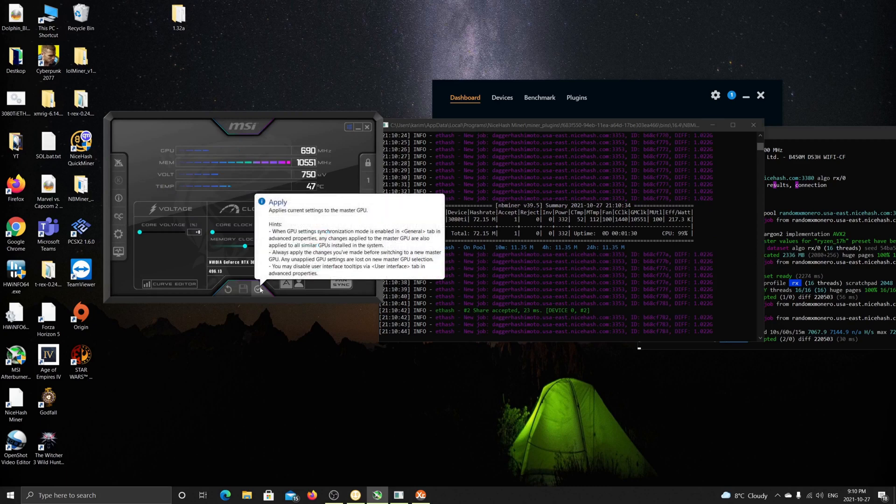
# Apply the Afterburner overclock with curve-set core clock and +1300 memory clock.
pyautogui.click(257, 289)
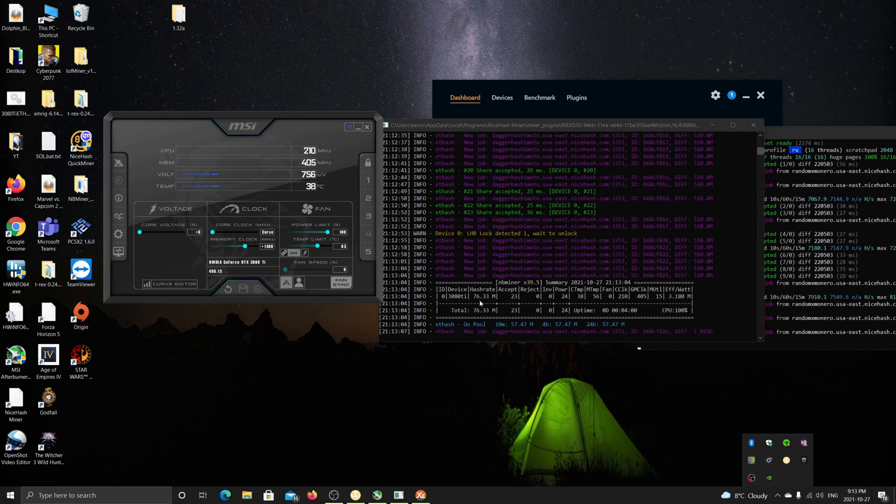
pyautogui.moveTo(480, 303)
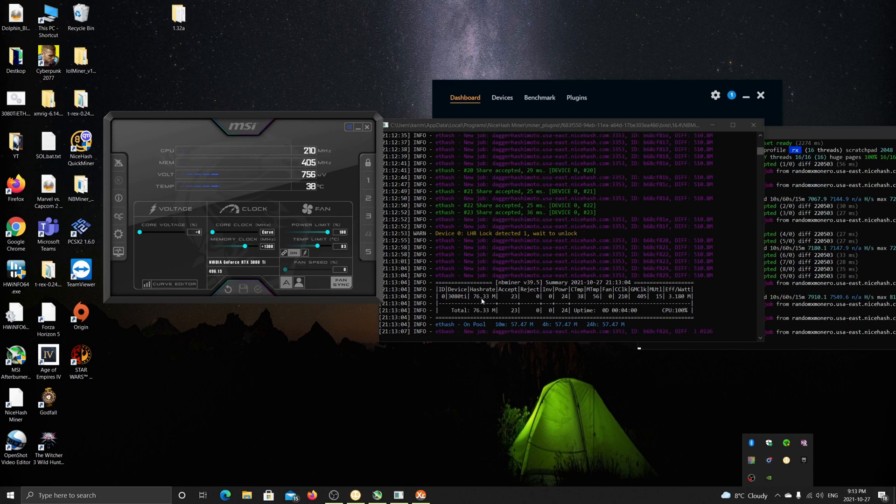